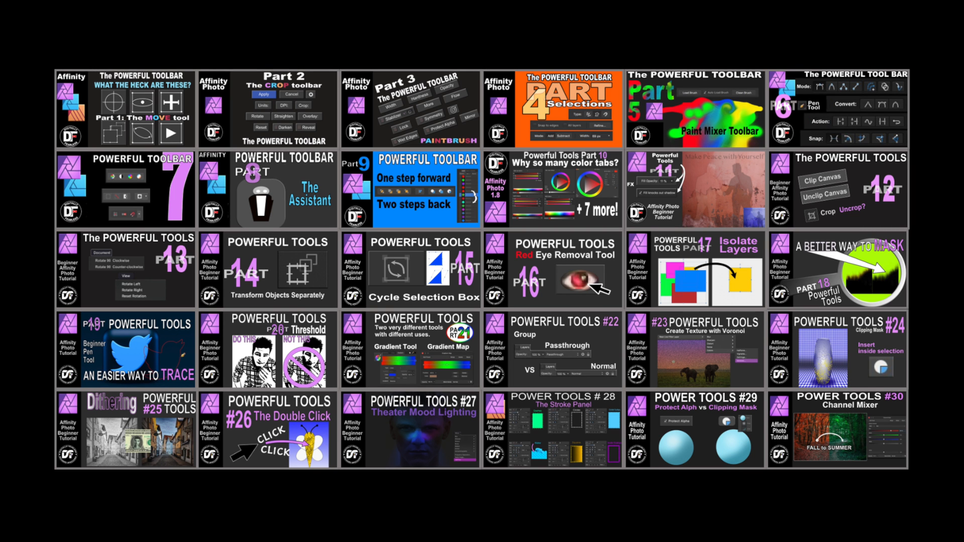
Step: Search Unsplash stock for 'fall scene' and place the orange autumn forest photo on the canvas
left_click(835, 430)
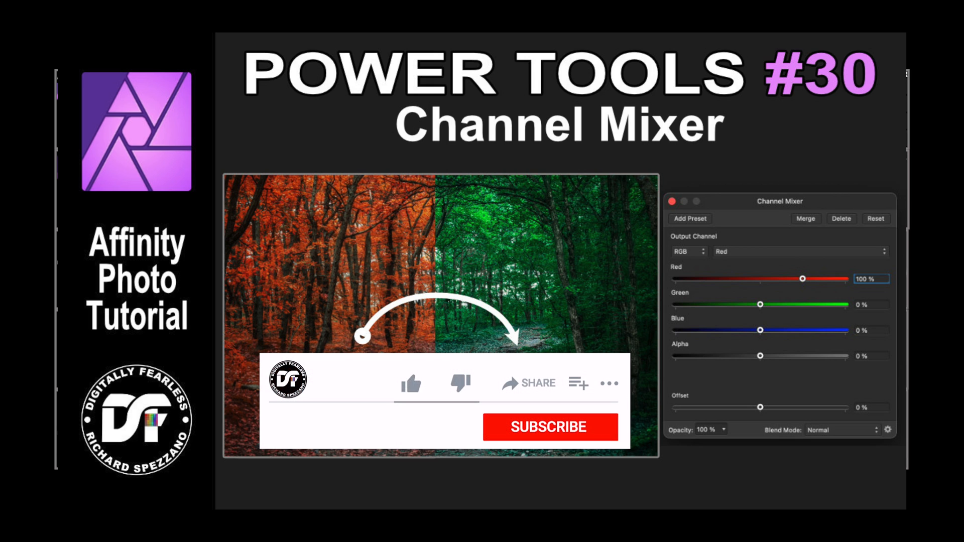
left_click(411, 384)
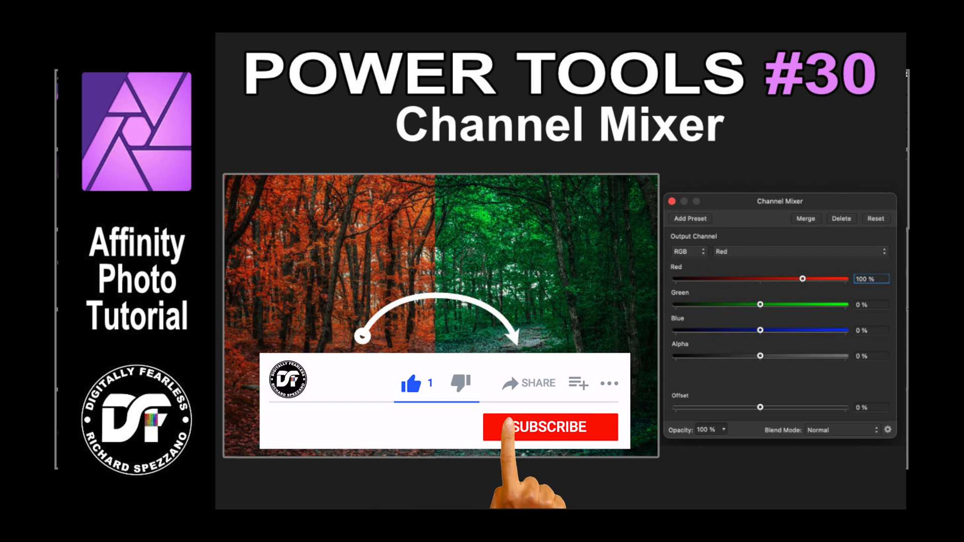
left_click(549, 428)
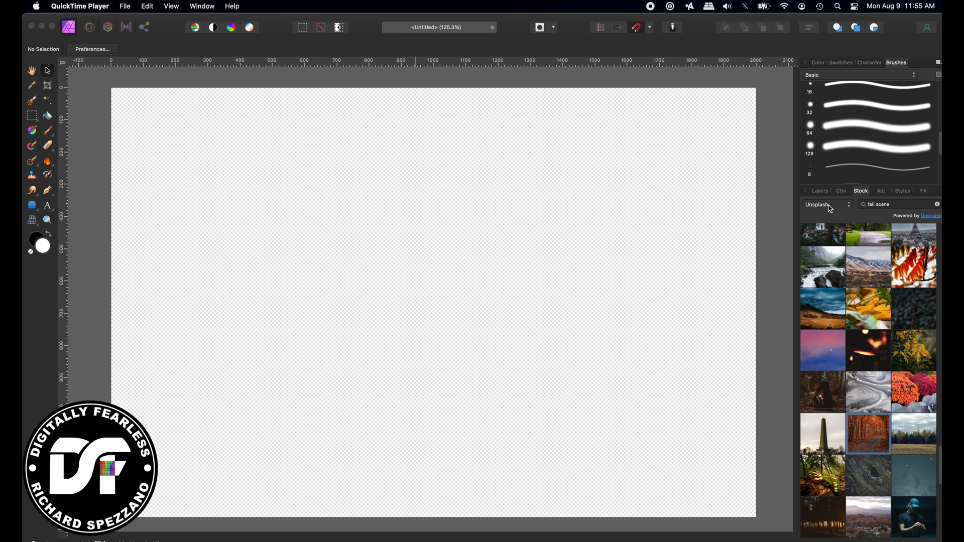
mouse_move(915, 208)
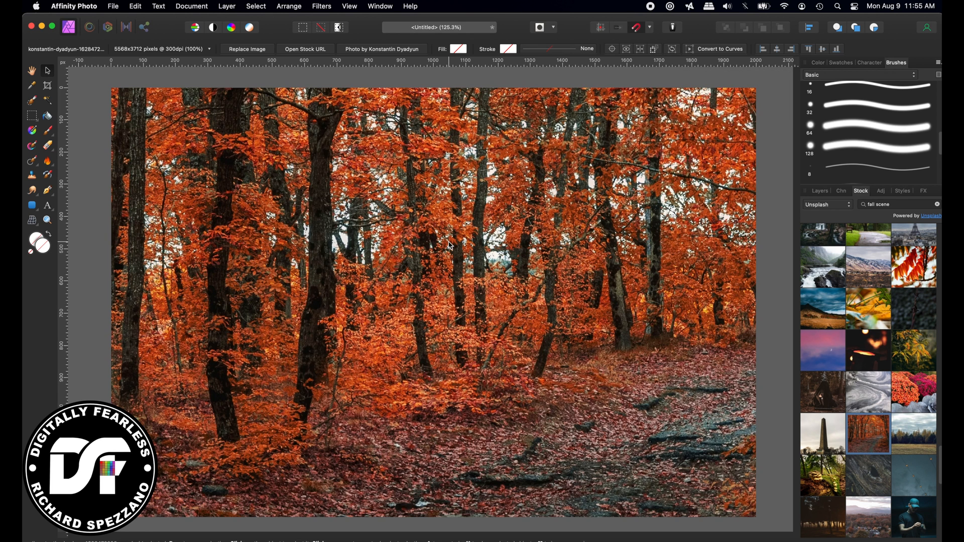
mouse_move(375, 273)
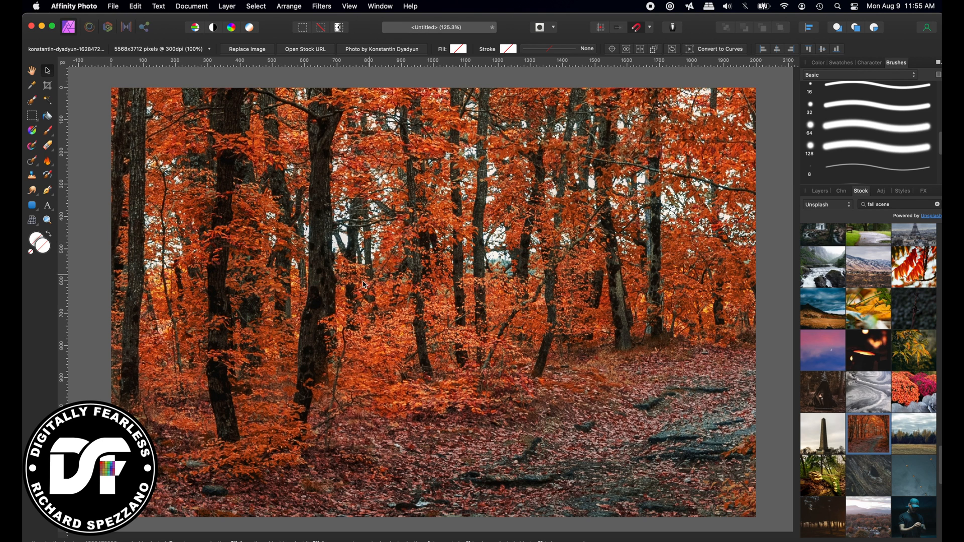
mouse_move(186, 326)
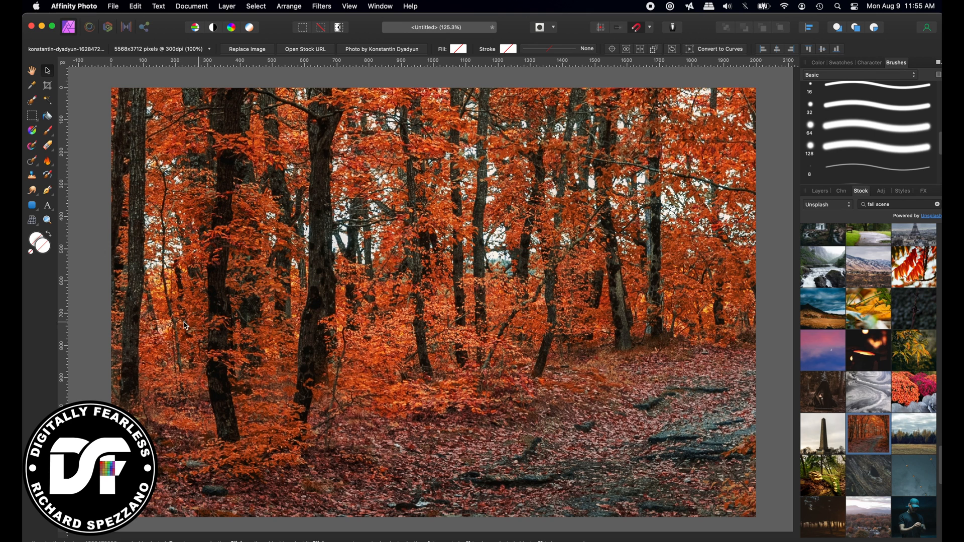
mouse_move(145, 14)
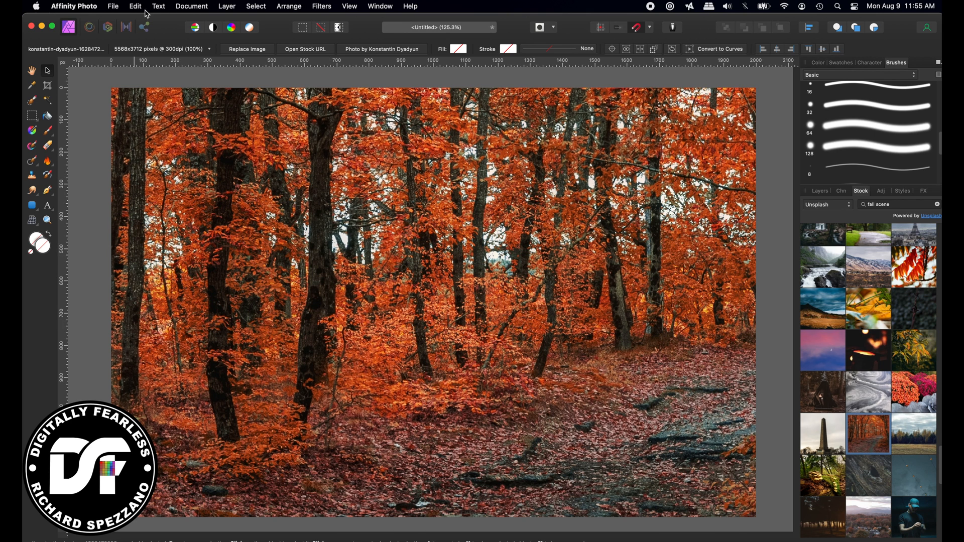
Step: Clip the canvas to the full 5568×3712 forest photo and show the Layers panel
left_click(192, 6)
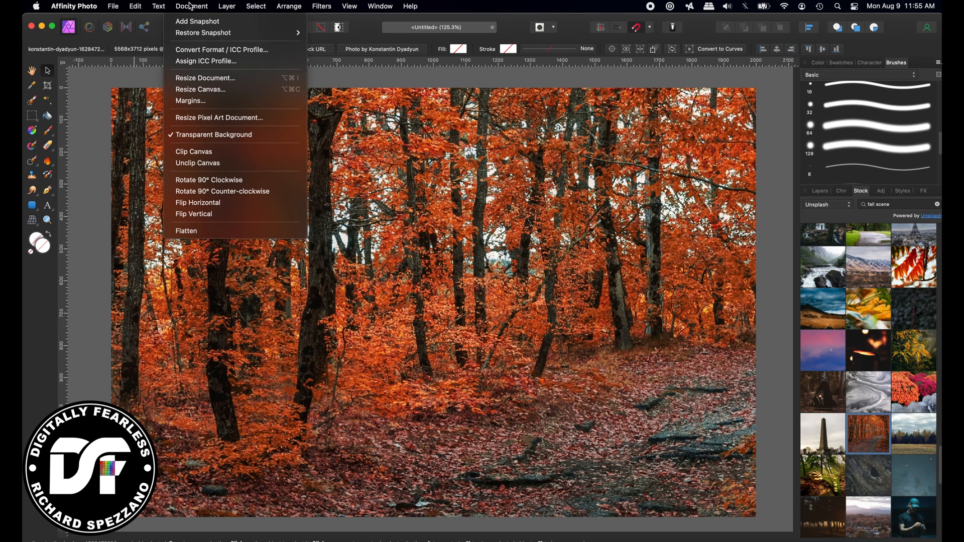
mouse_move(194, 151)
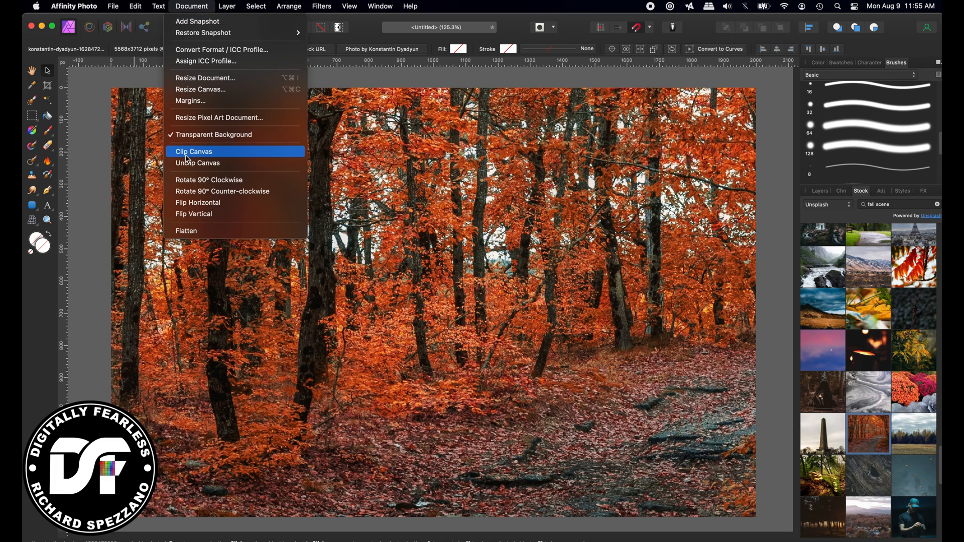
left_click(193, 151)
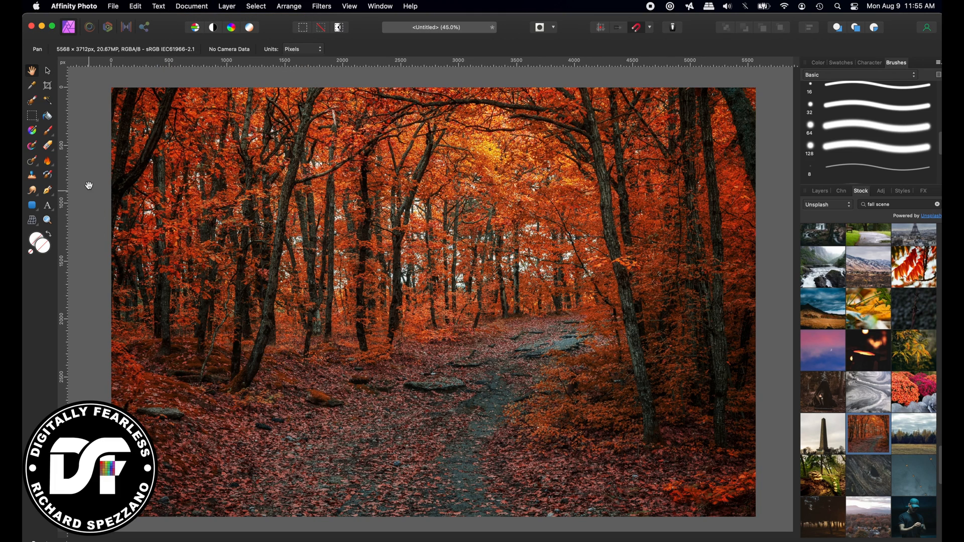
mouse_move(536, 178)
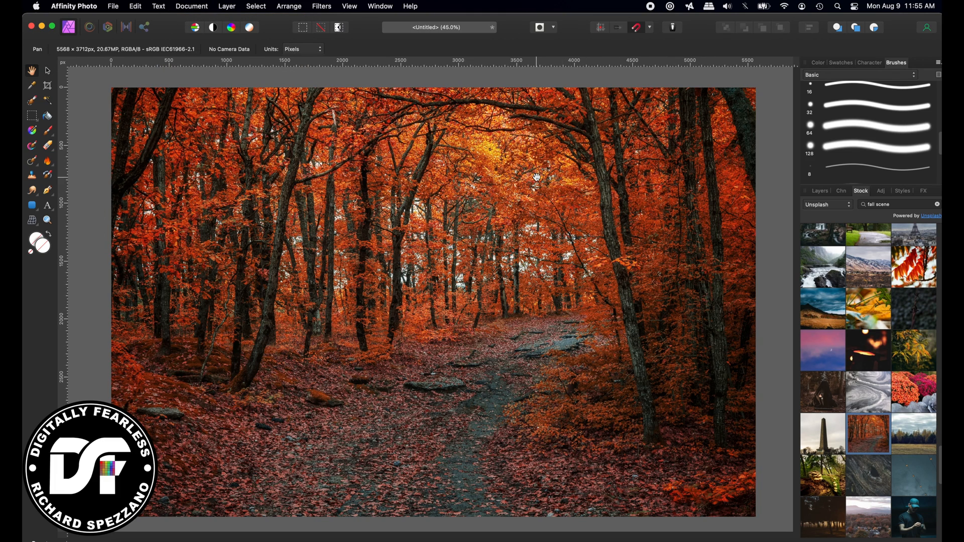
left_click(820, 191)
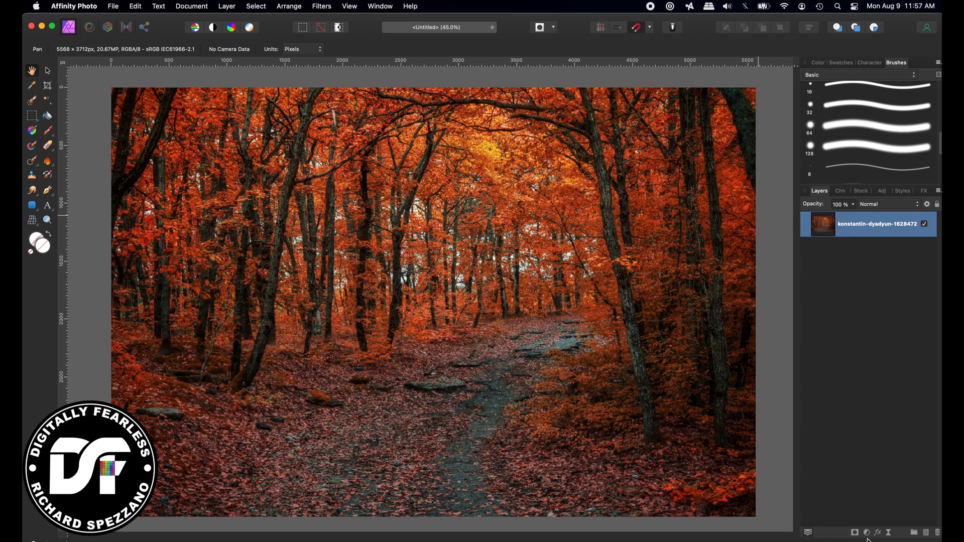
Step: Add a Channel Mixer adjustment nested under the forest photo layer
left_click(867, 532)
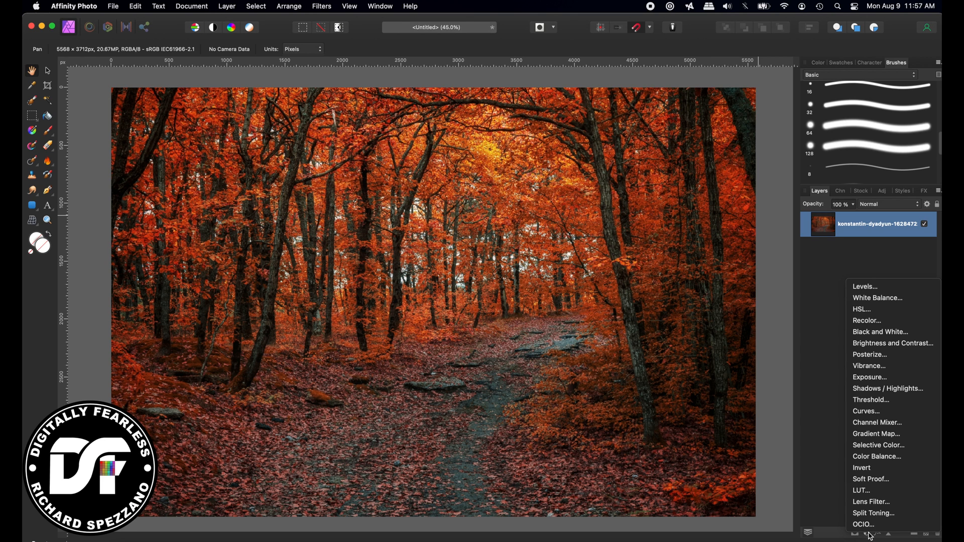
mouse_move(877, 423)
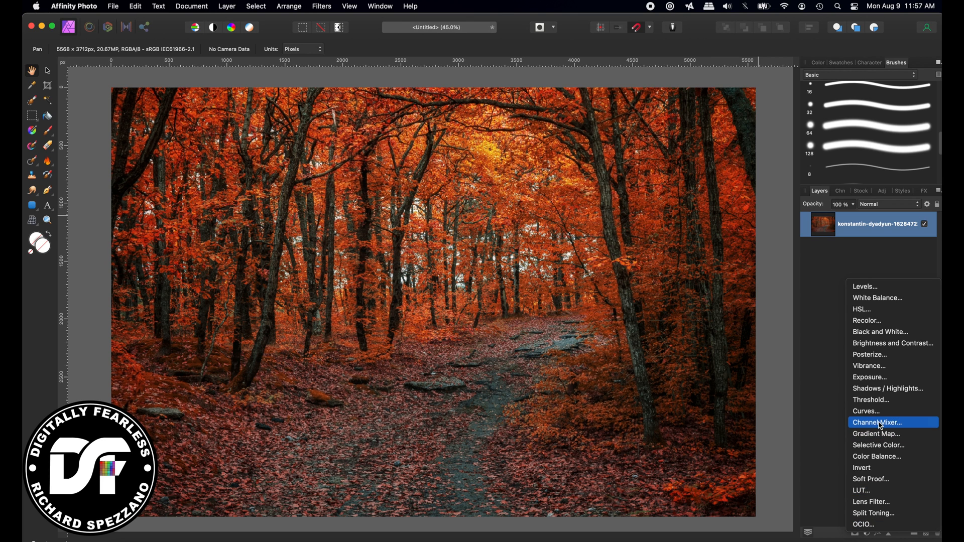
left_click(876, 422)
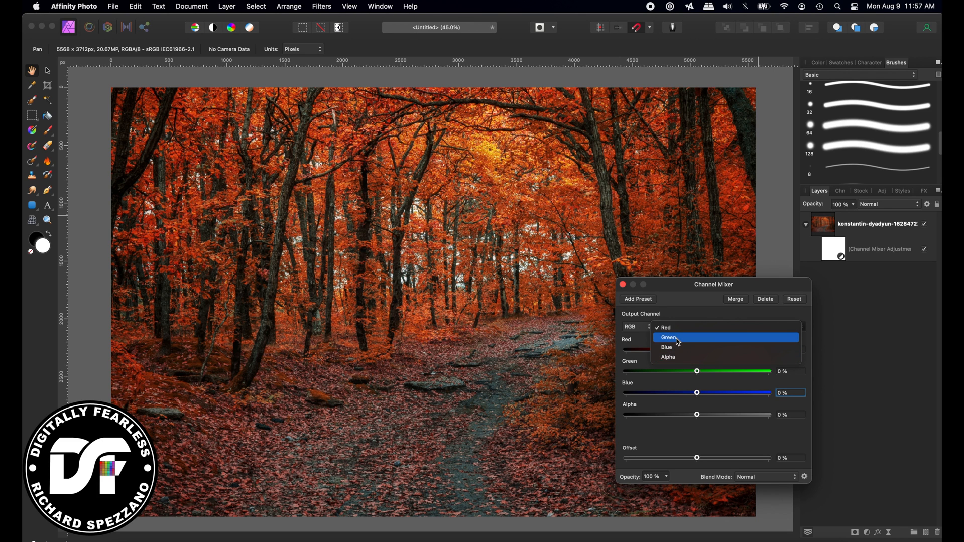
Step: Mix the Red output channel as Red -100%, Green 100% and Blue 100%
left_click(665, 327)
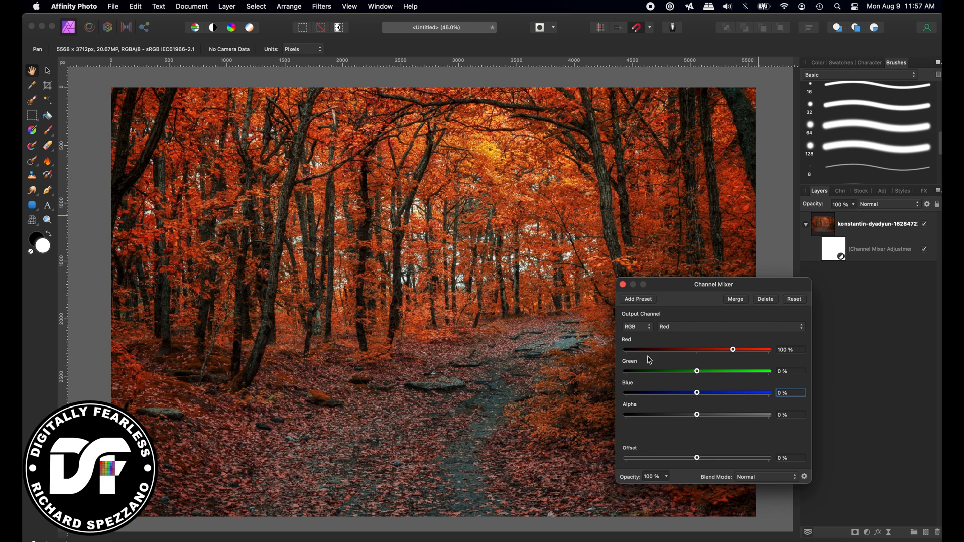
left_click(790, 349)
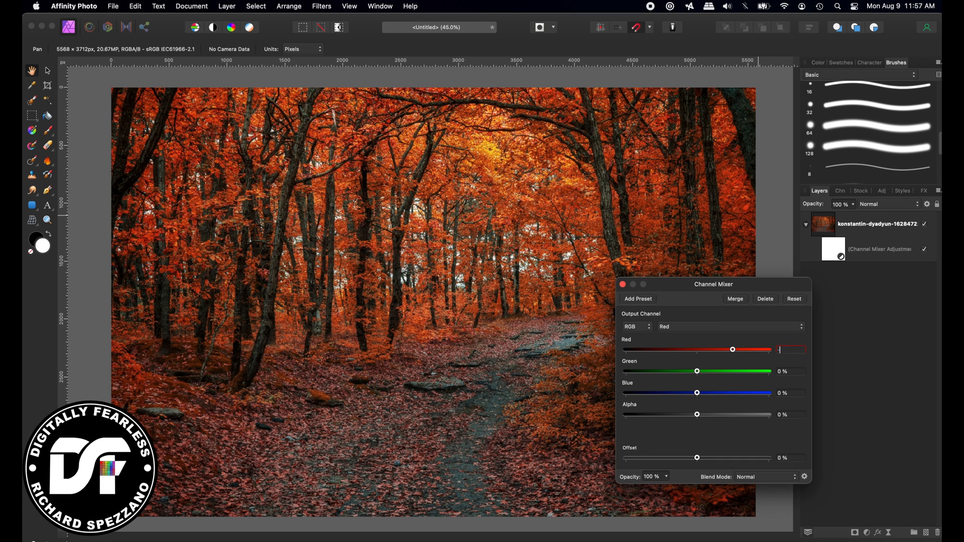
type("-100 %")
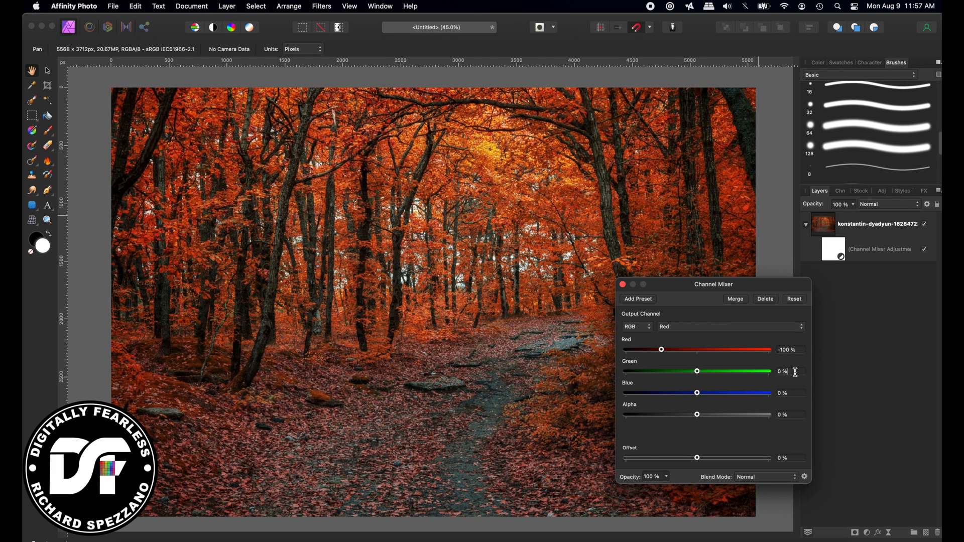
type("100")
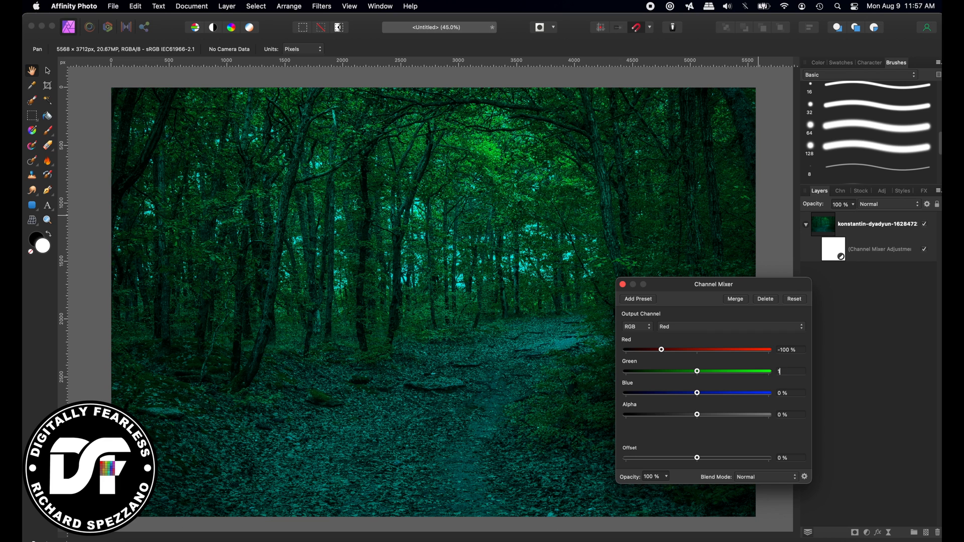
type("100 %")
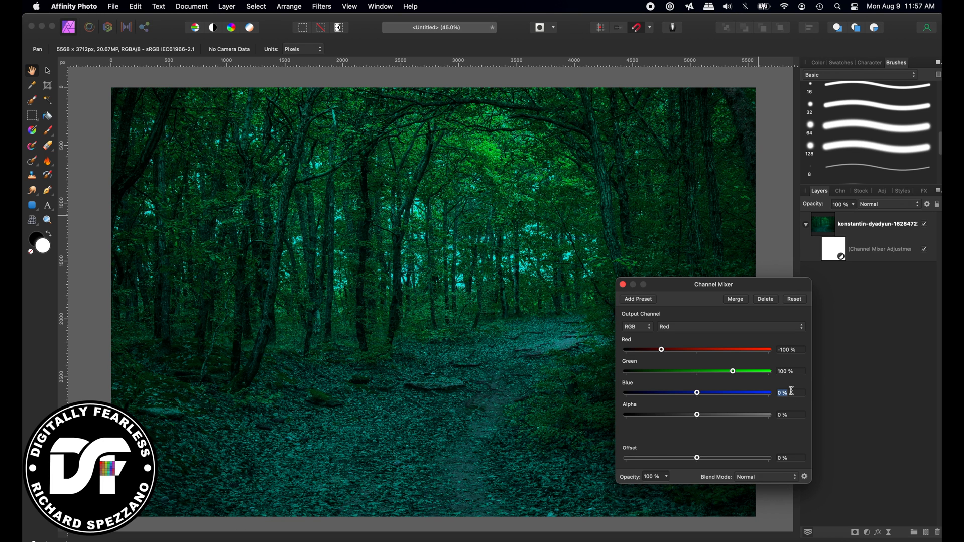
type("100")
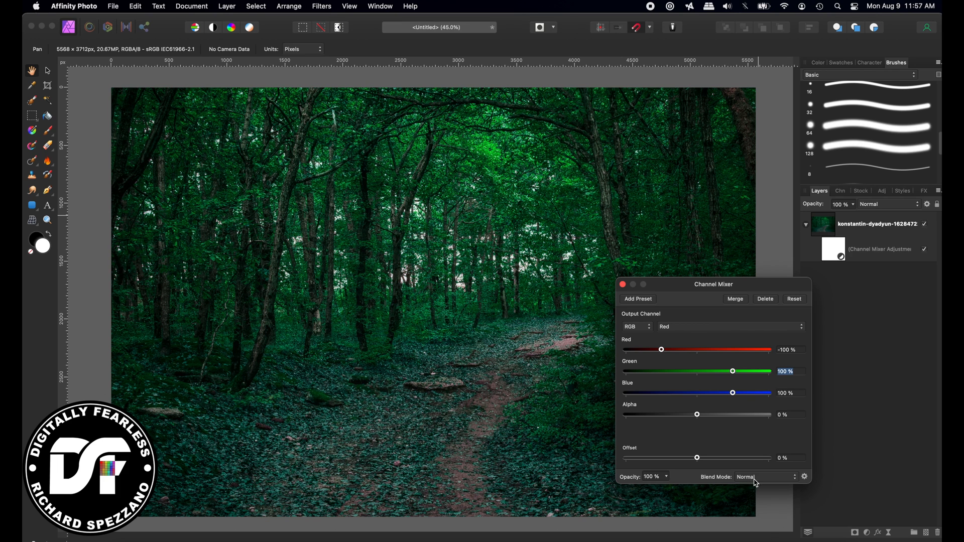
mouse_move(690, 451)
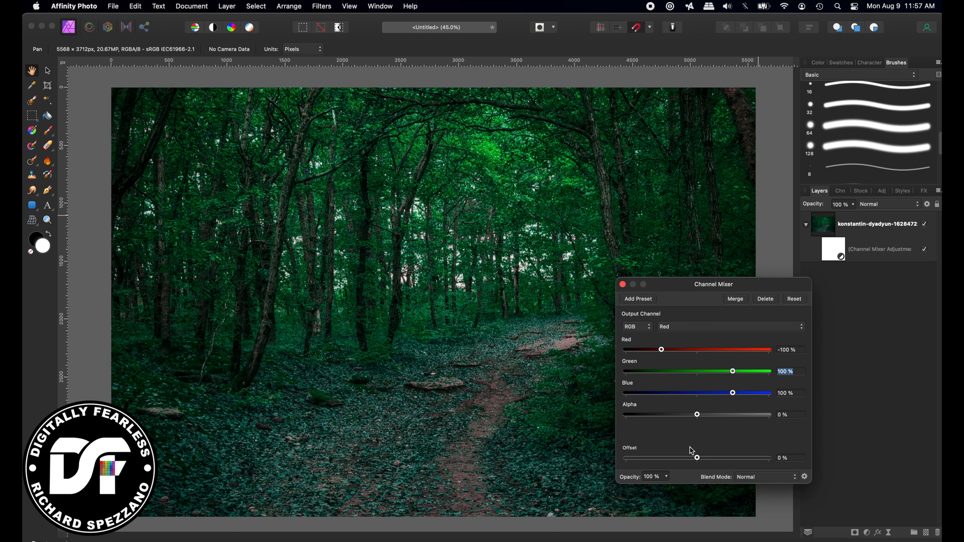
Step: Set the Channel Mixer blend mode to Darken and test opacity at 60%, then 100%
left_click(762, 477)
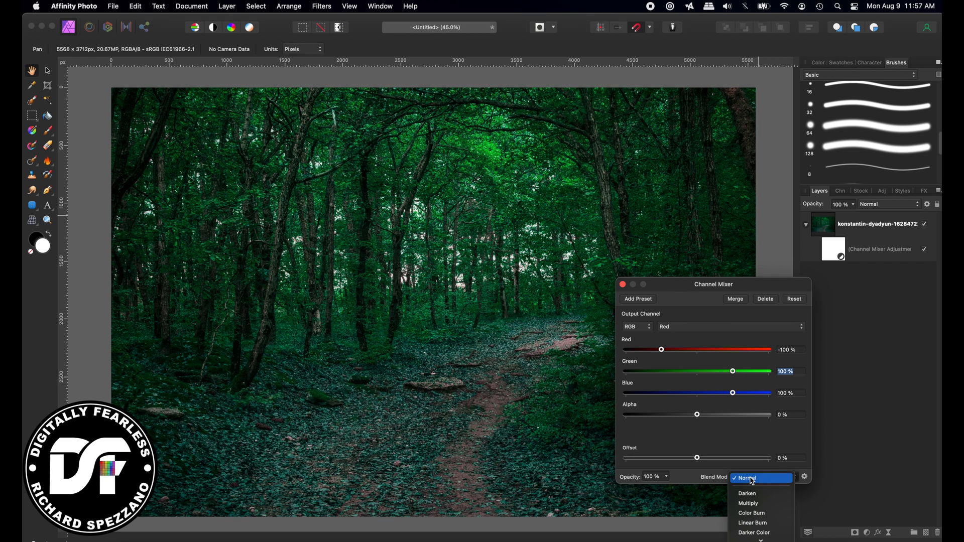
left_click(747, 493)
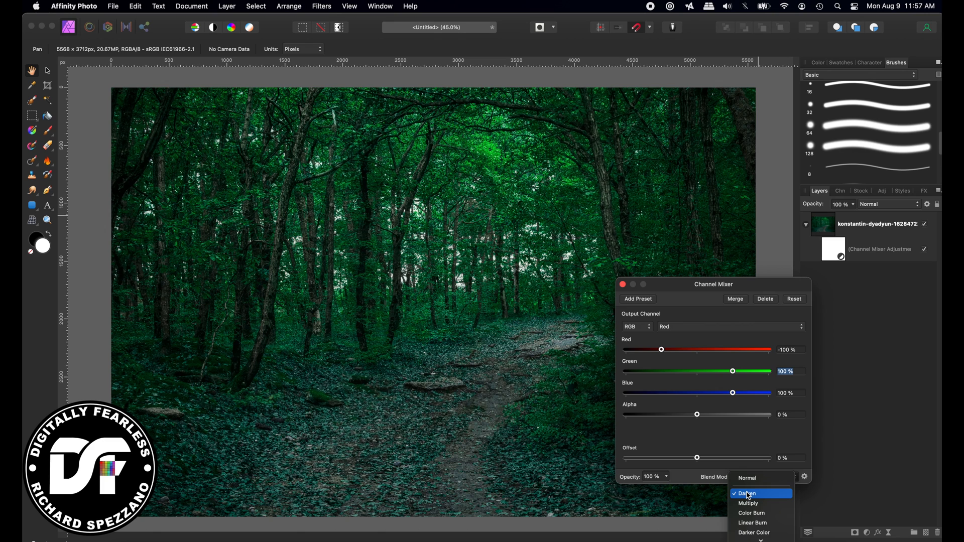
left_click(747, 494)
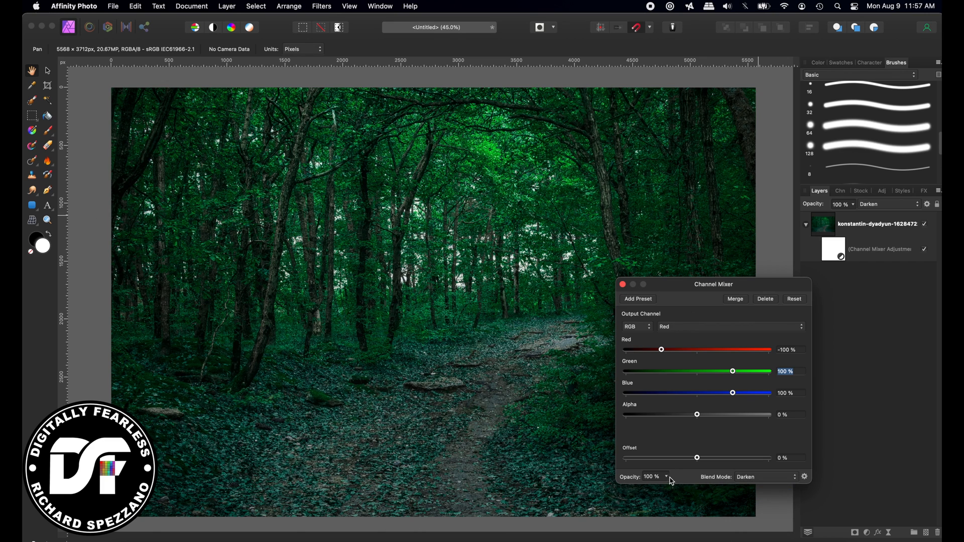
left_click_drag(663, 488, 630, 487)
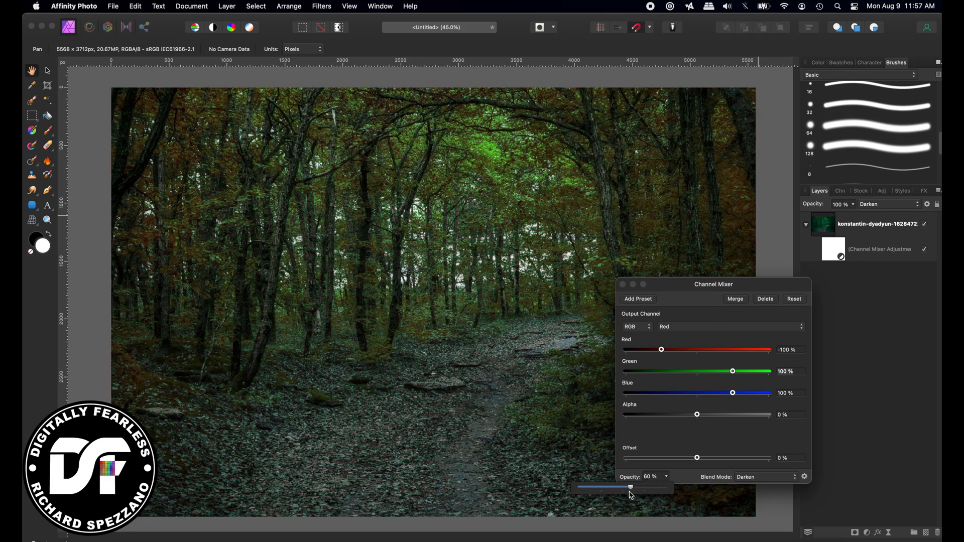
left_click_drag(630, 487, 664, 488)
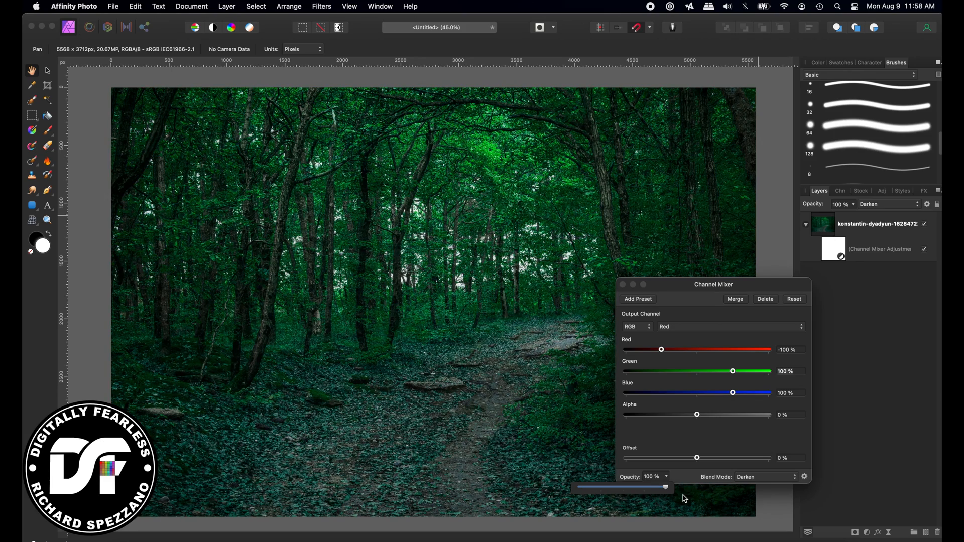
Step: Close the Channel Mixer settings and select its adjustment layer
left_click(622, 284)
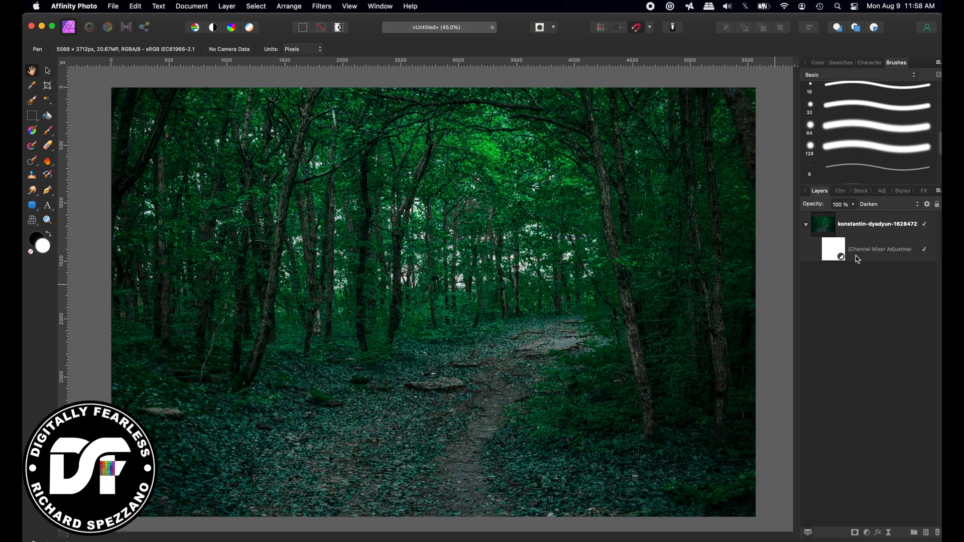
left_click(880, 249)
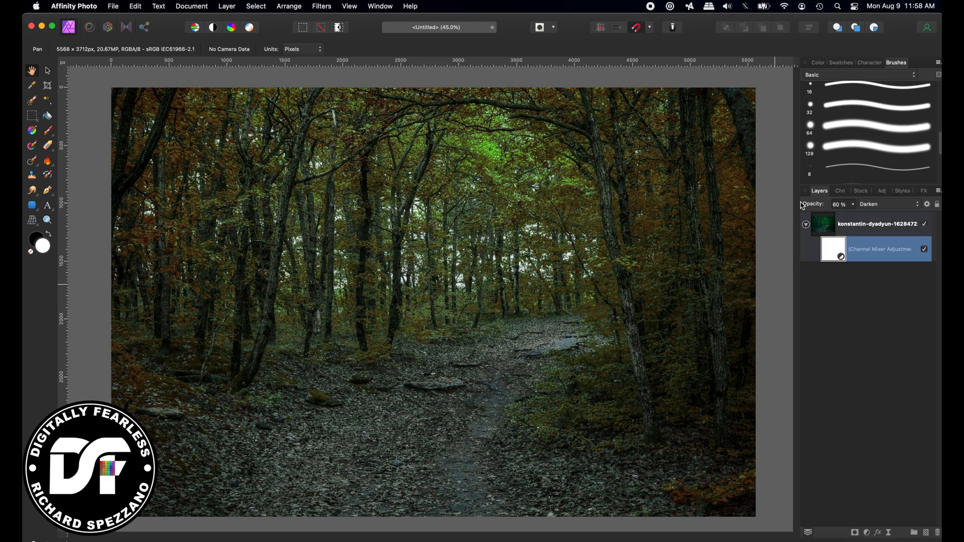
left_click(887, 204)
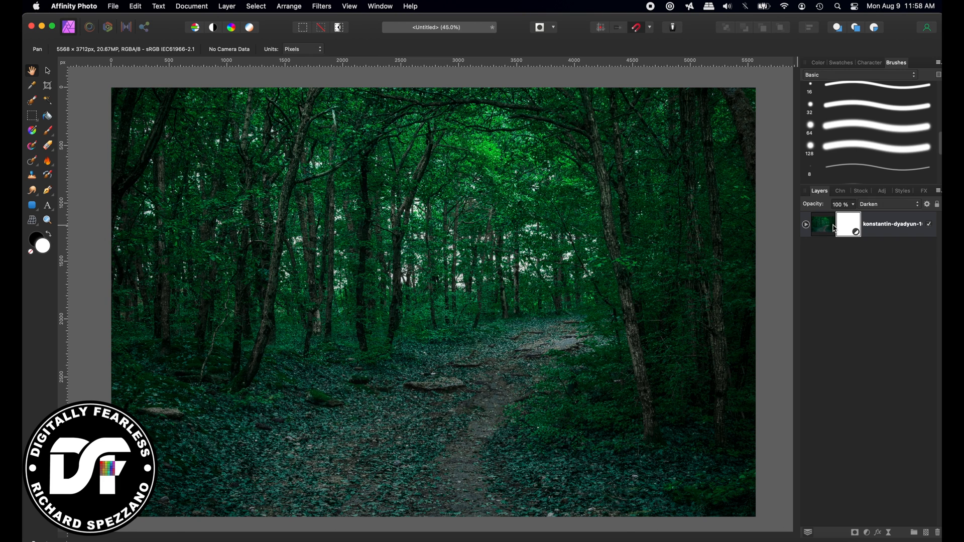
Step: Open the adjustment types list at the bottom of the Layers panel
left_click(855, 533)
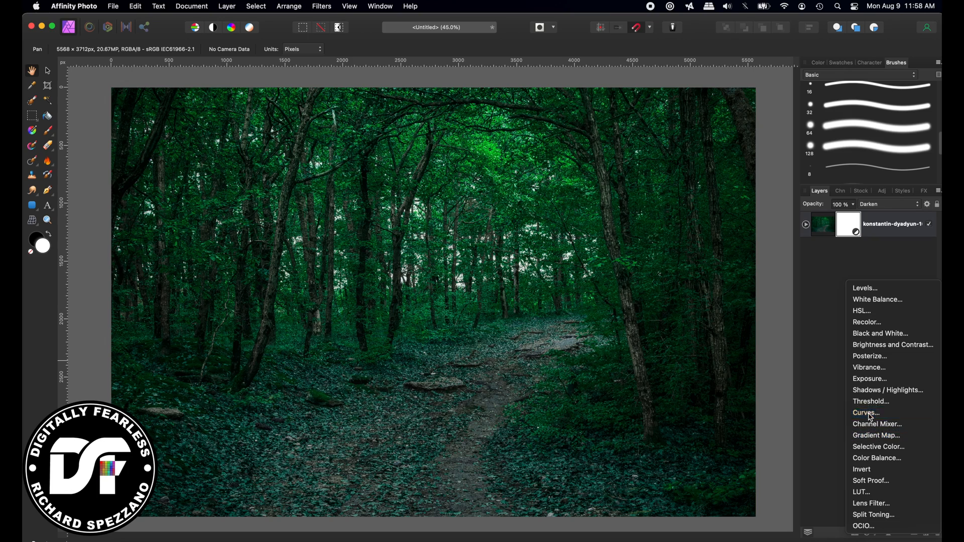
Step: Add a Curves adjustment raising the upper tones and lowering a shadow point, then close it
left_click(865, 413)
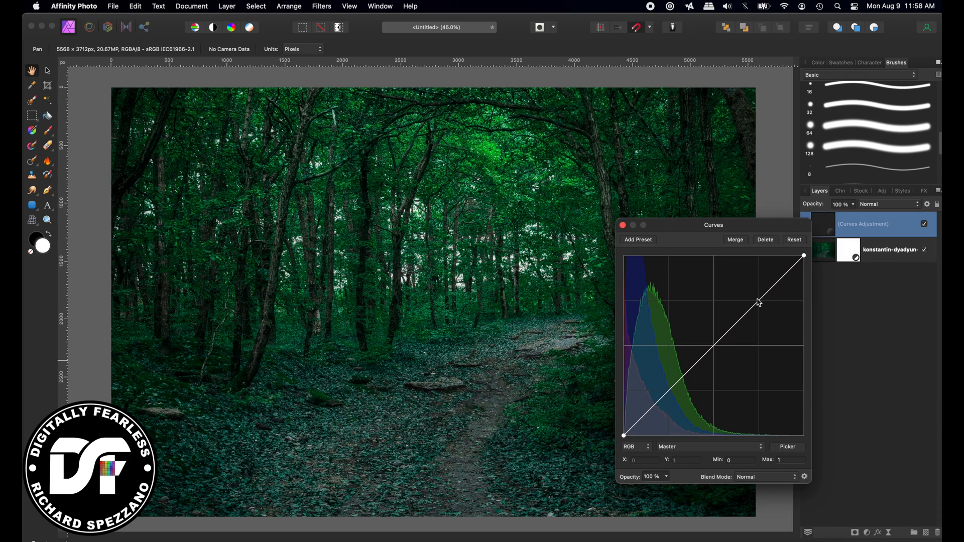
left_click_drag(758, 301, 748, 288)
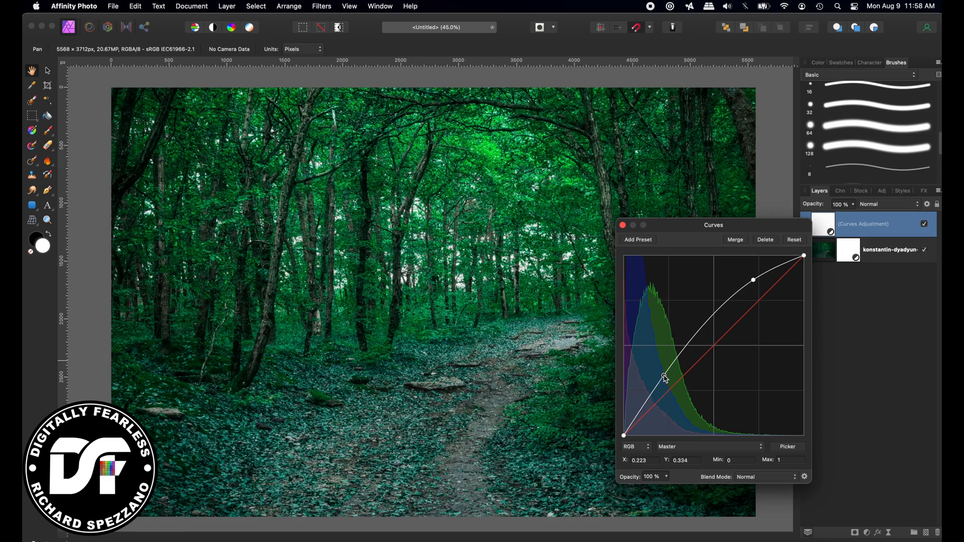
left_click_drag(664, 377, 664, 389)
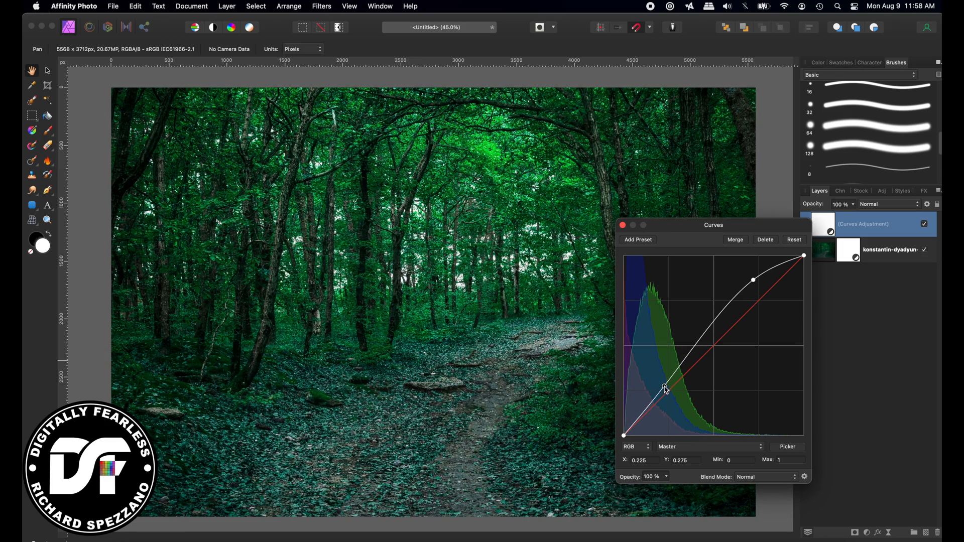
left_click_drag(664, 387, 658, 396)
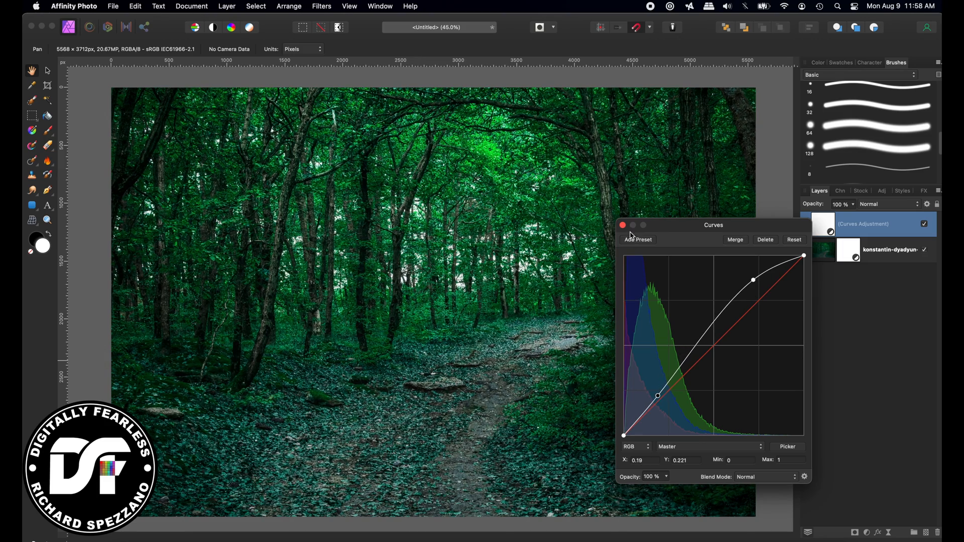
left_click(622, 225)
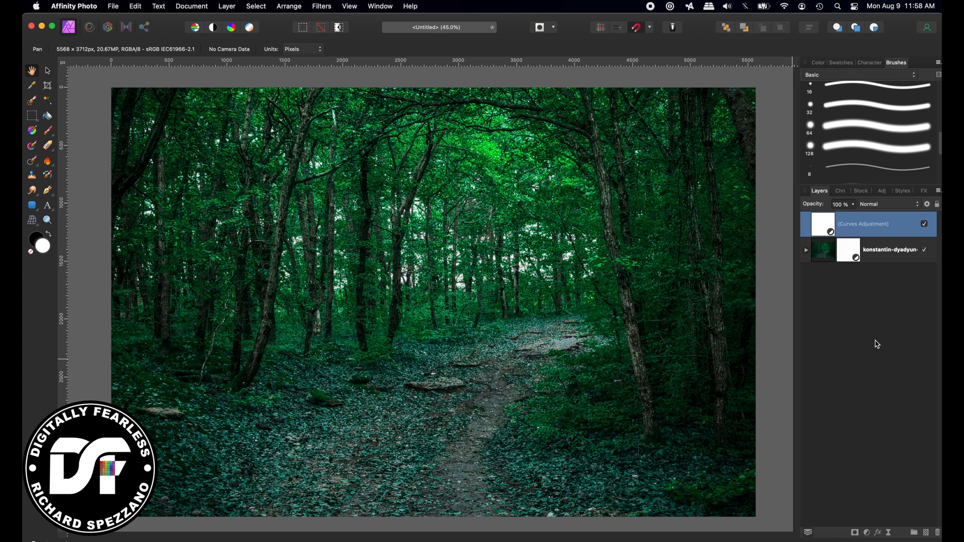